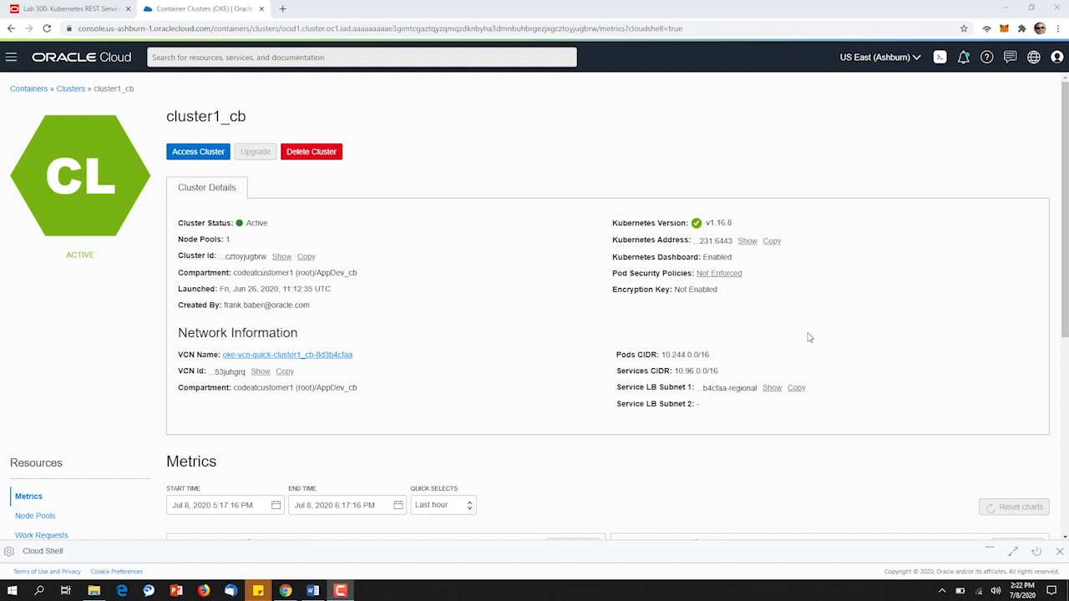
pyautogui.moveTo(986, 441)
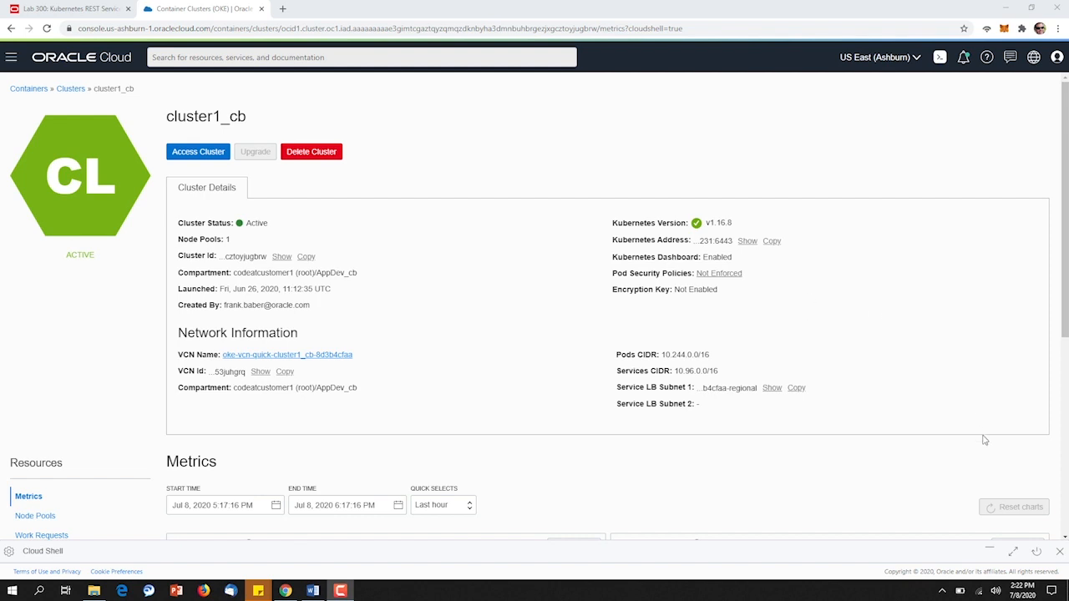
pyautogui.moveTo(1012, 551)
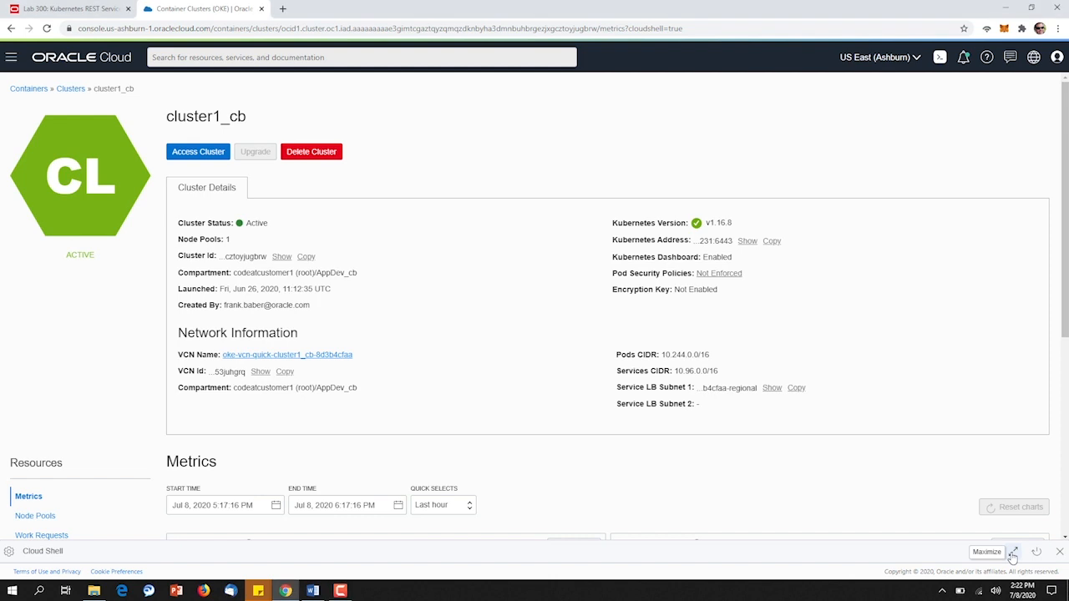
# Step: Maximize Cloud Shell and list the pods with kubectl get pods, showing product-svc and user-svc running
pyautogui.click(1013, 551)
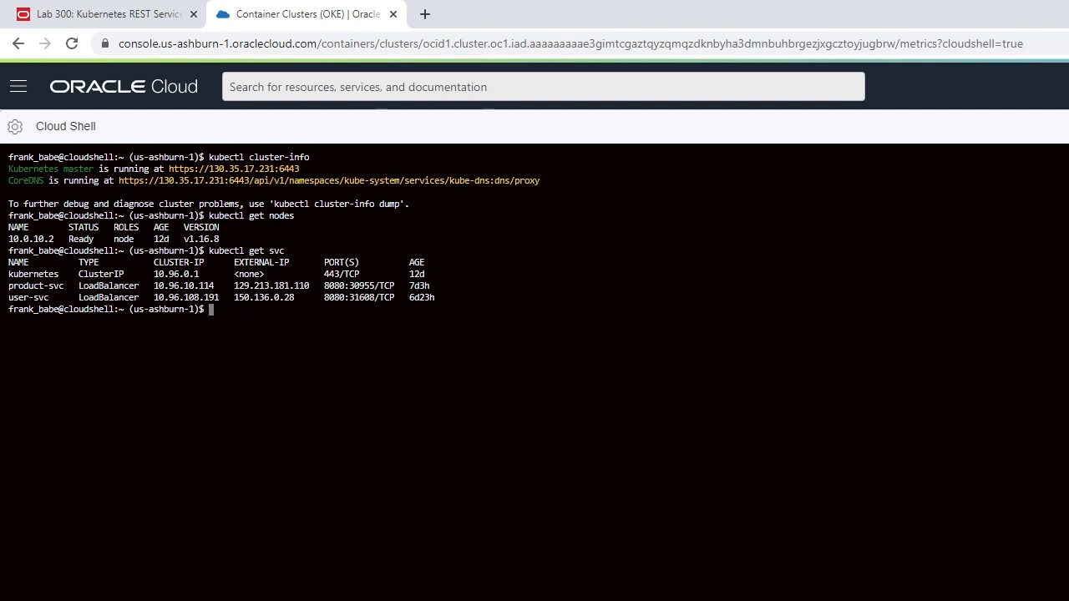
pyautogui.write('kubectl get pods')
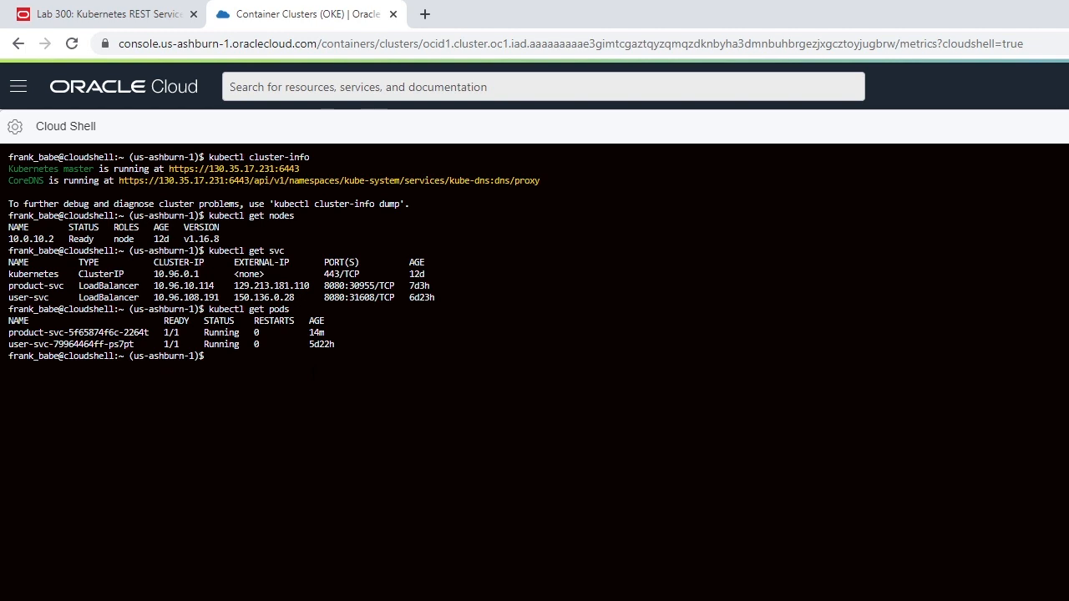
# Step: Delete pod product-svc-5f65874f6c-2264t with kubectl, then list pods again to check recovery
pyautogui.write('kubectl delete pod')
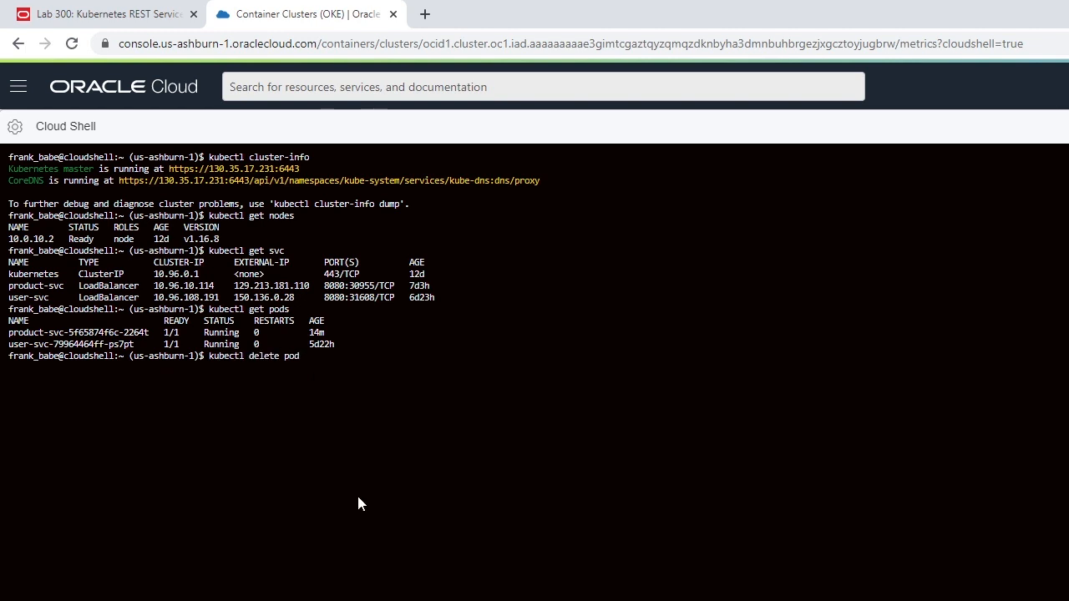
pyautogui.write('product-svc-5f65874f6c-2264t')
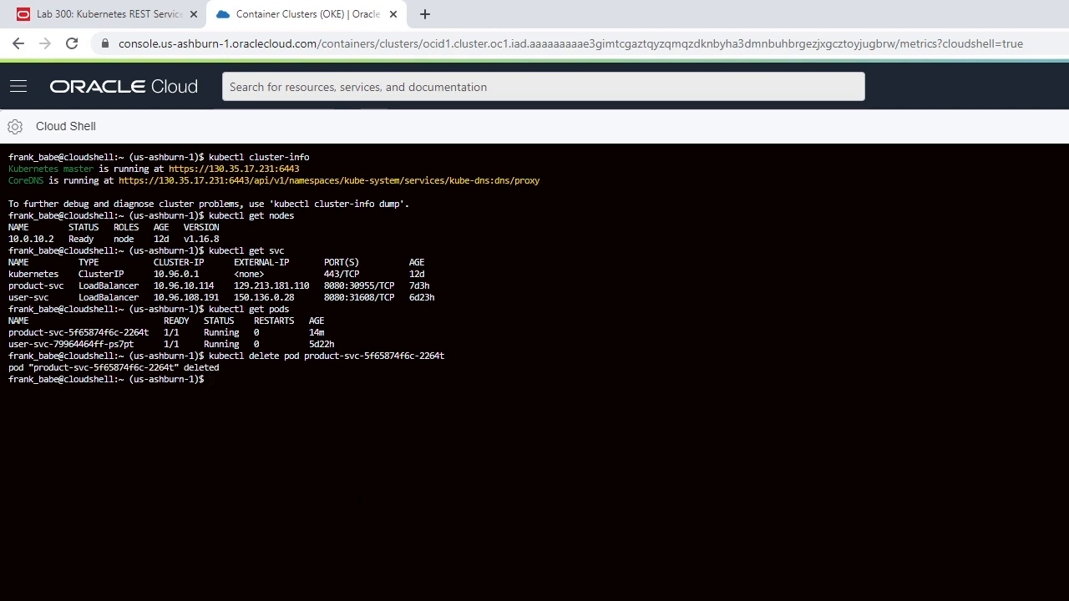
pyautogui.write('kubectl get pods')
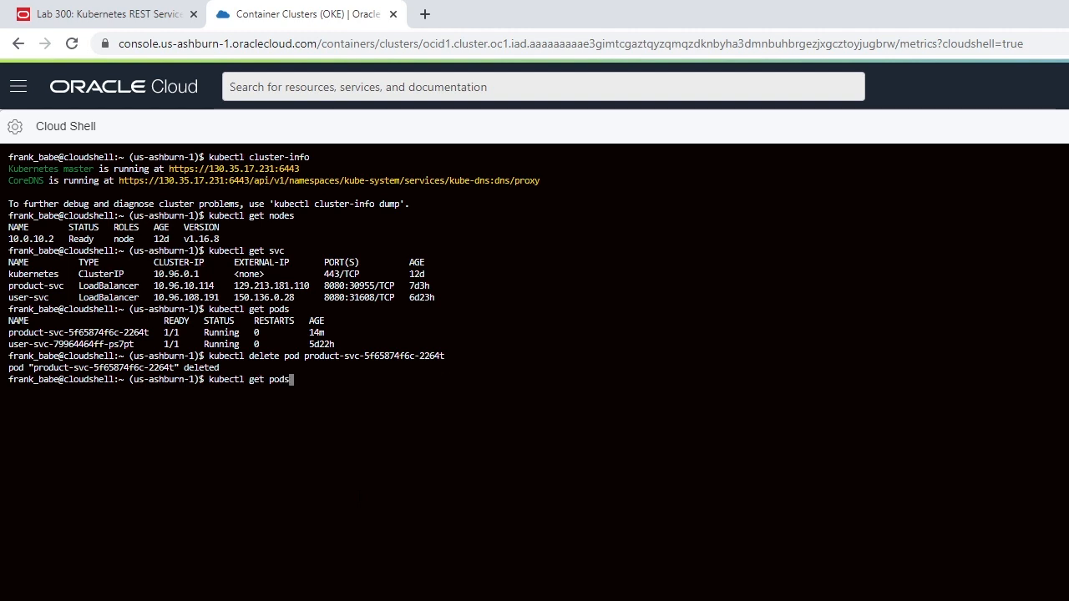